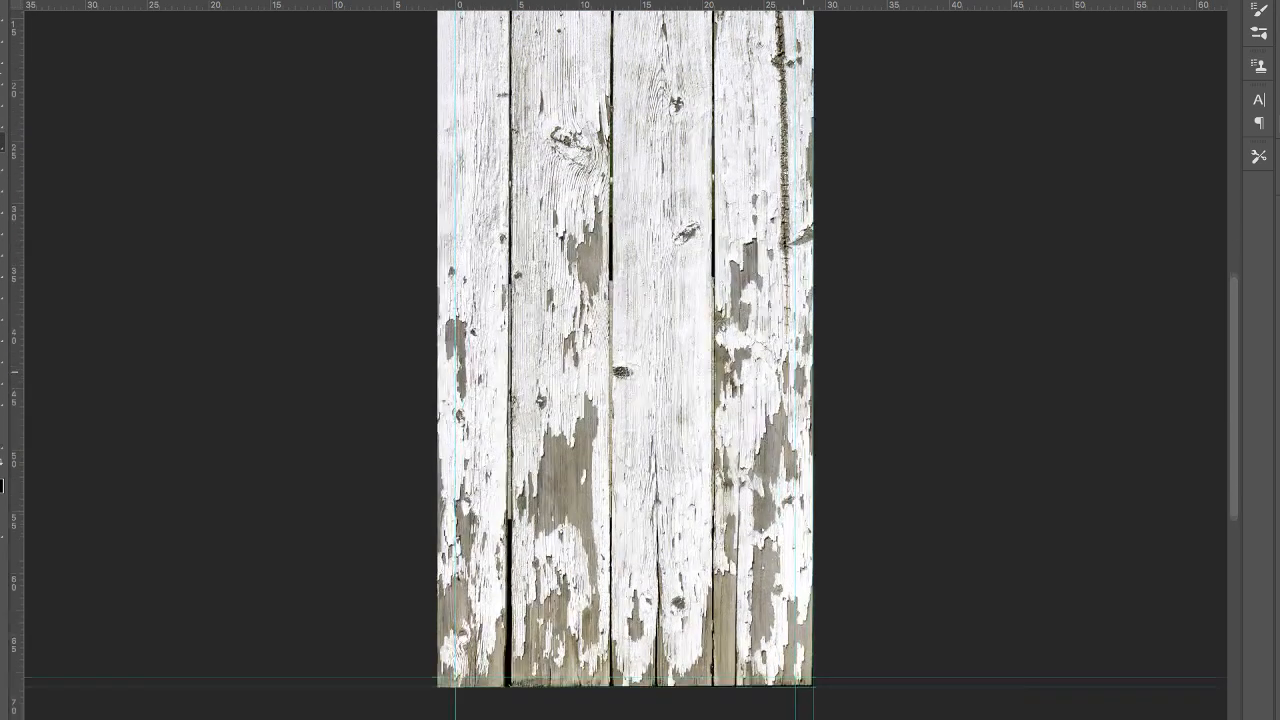
Scroll up the canvas while placing the weathered white wood texture over the door area
scroll(up, 3)
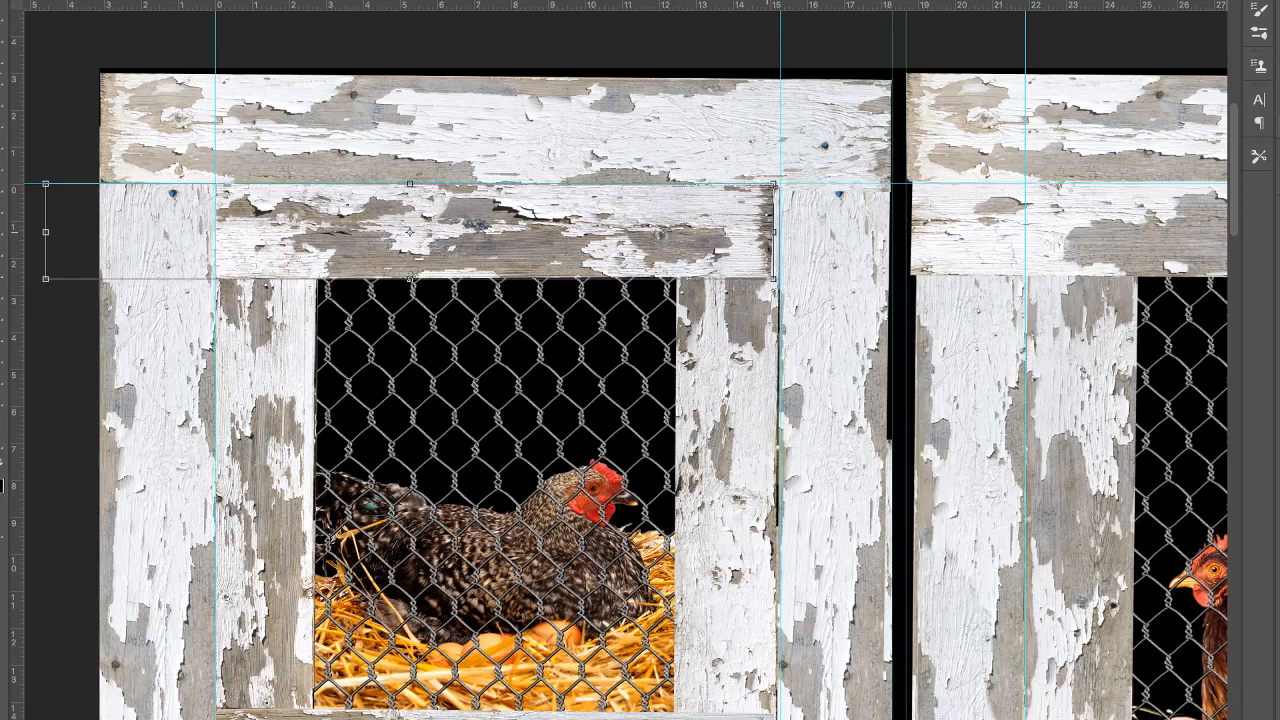
Scroll down the canvas to the framed wire-mesh window with the nesting hen
scroll(down, 3)
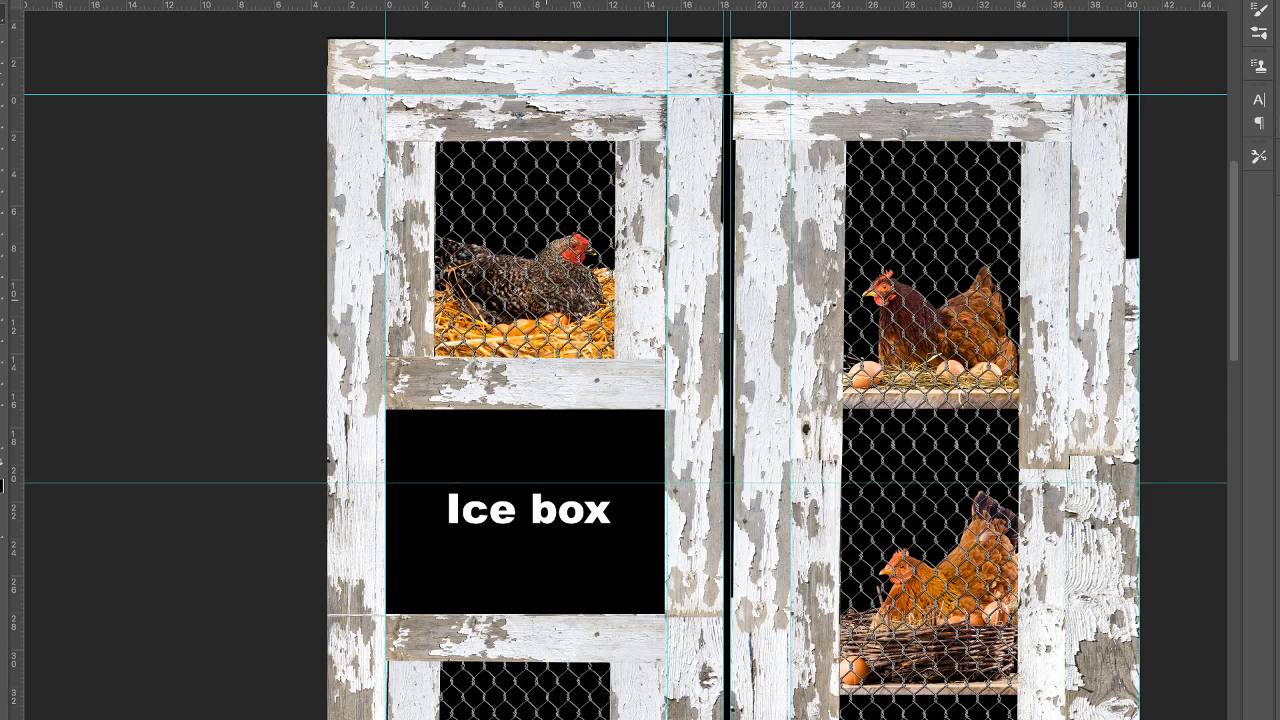
Scroll down to the second door's hen windows and the black Ice box panel
scroll(down, 3)
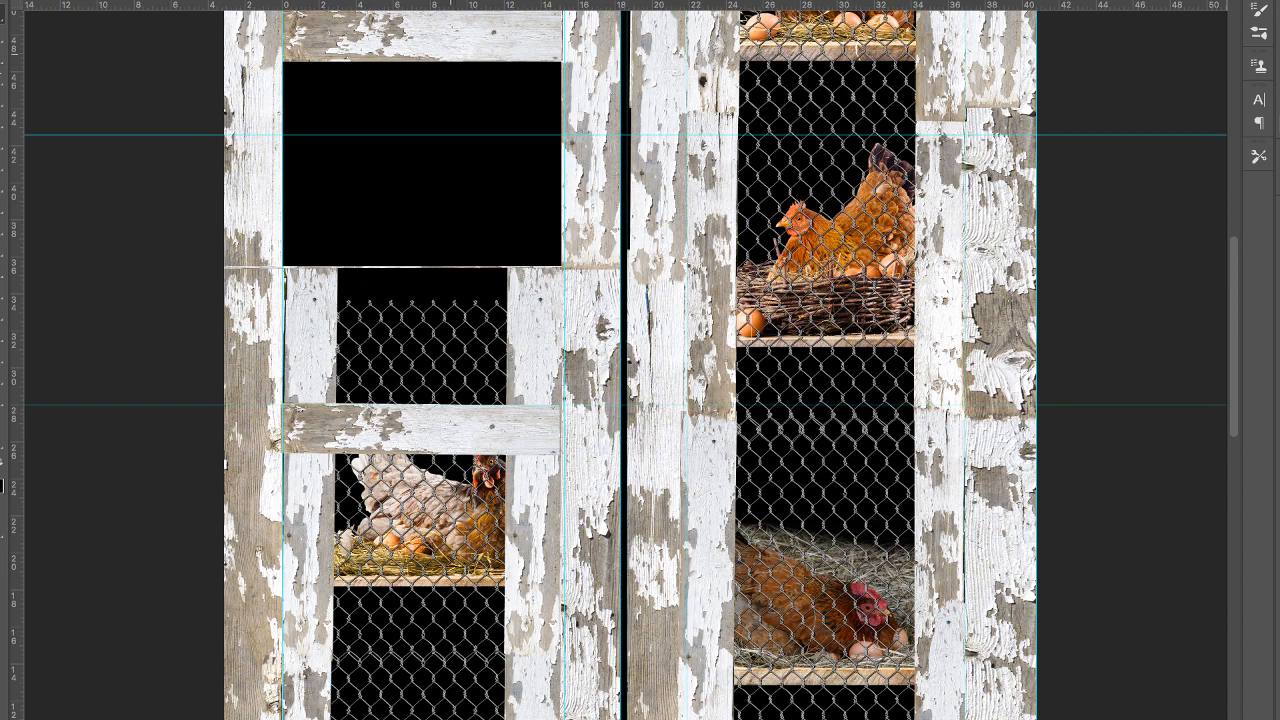
Scroll further down both doors to the lower wood-framed hen windows
scroll(down, 3)
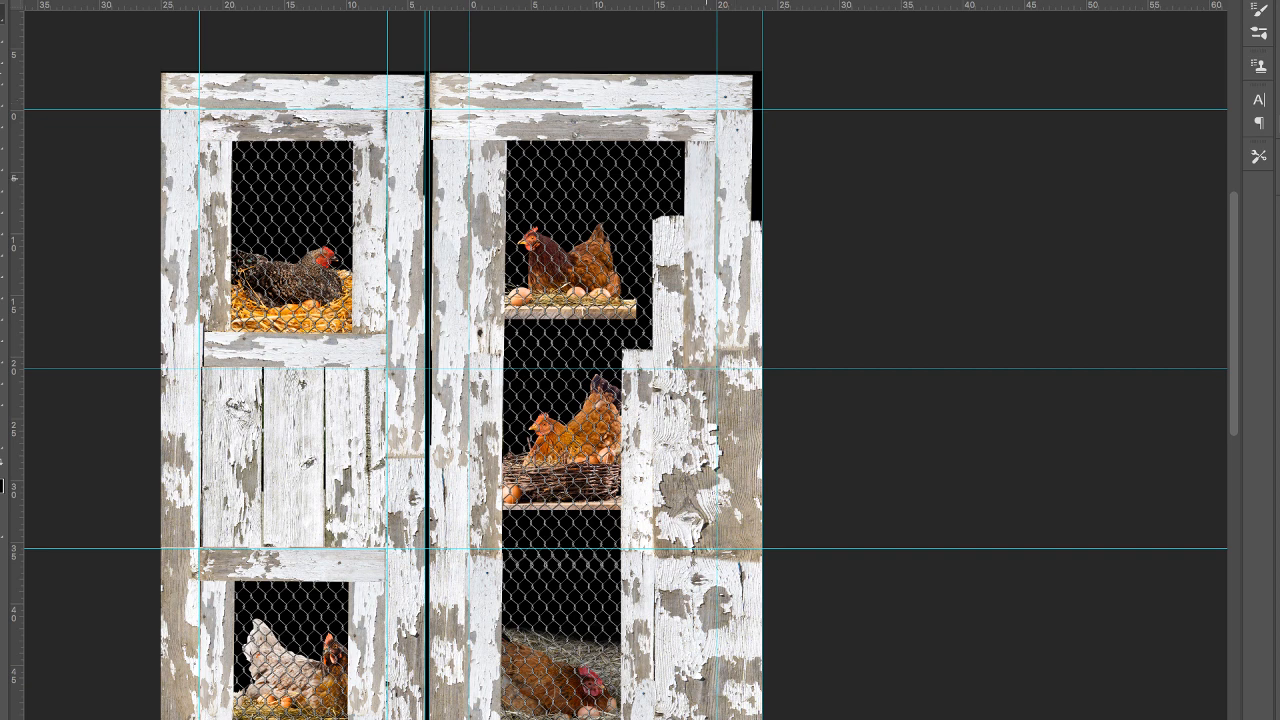
scroll(down, 3)
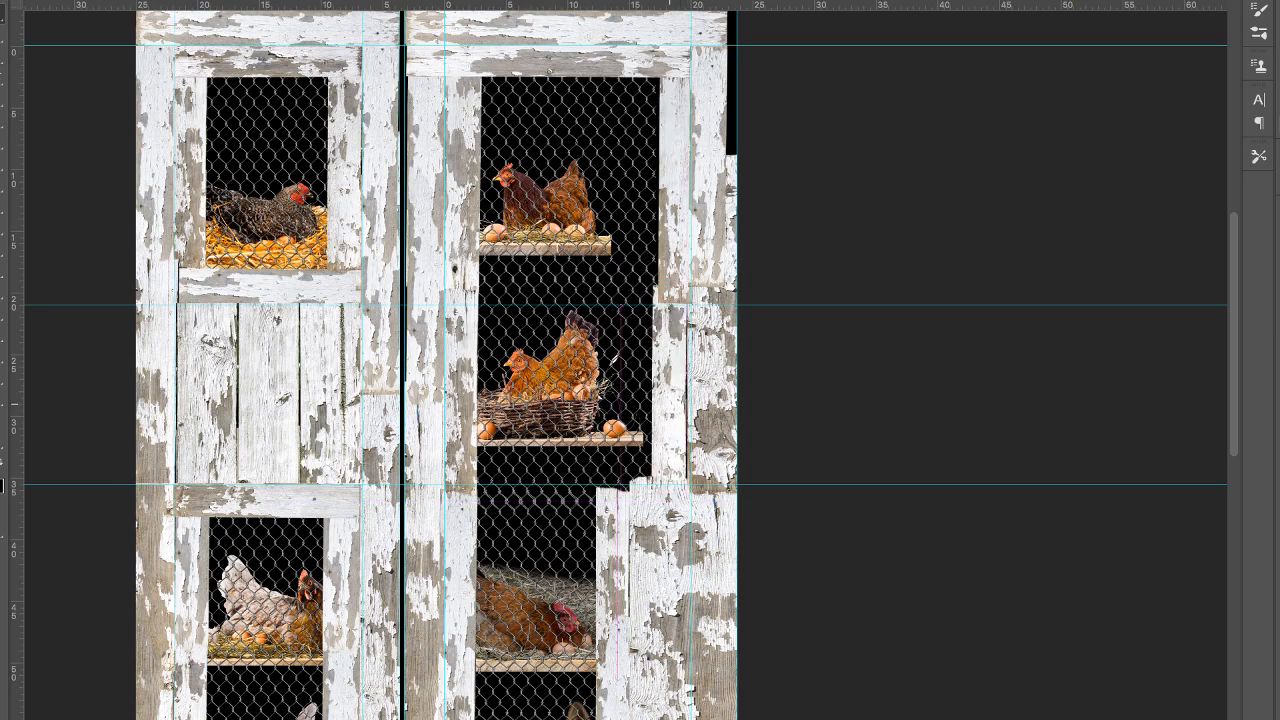
scroll(down, 3)
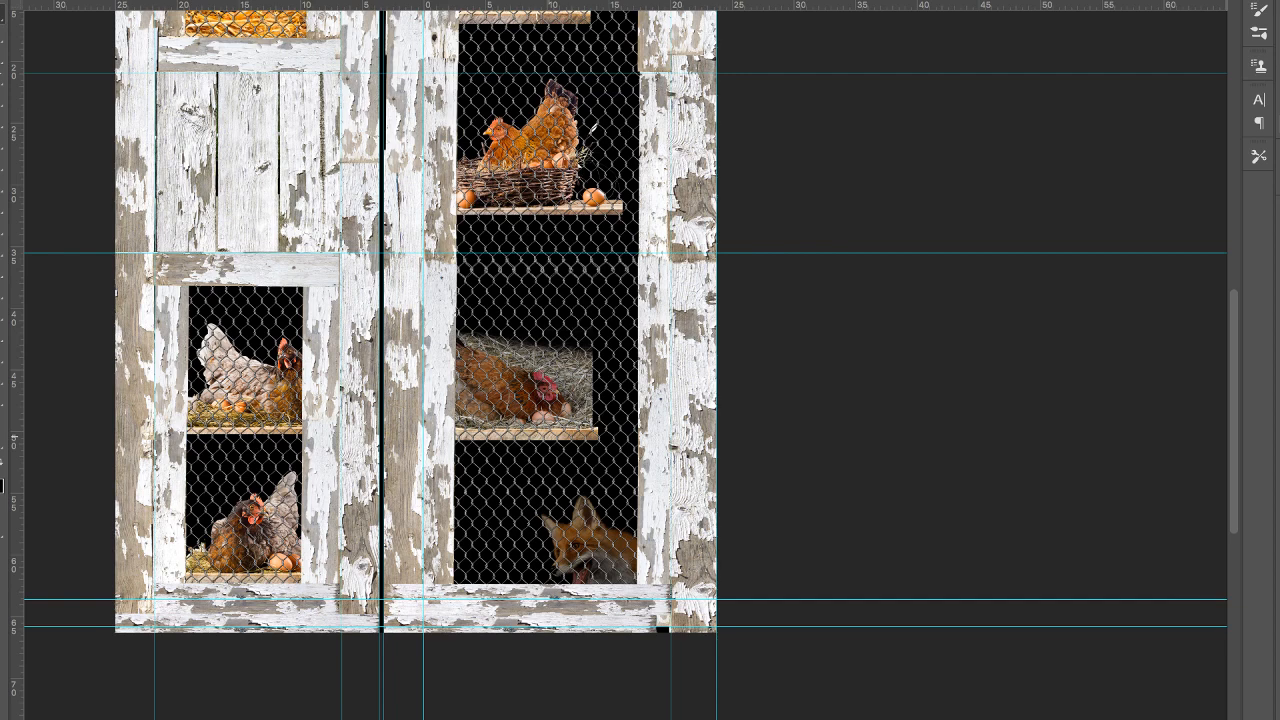
Select a hen layer with the Move tool to position it inside a window opening
click(512, 384)
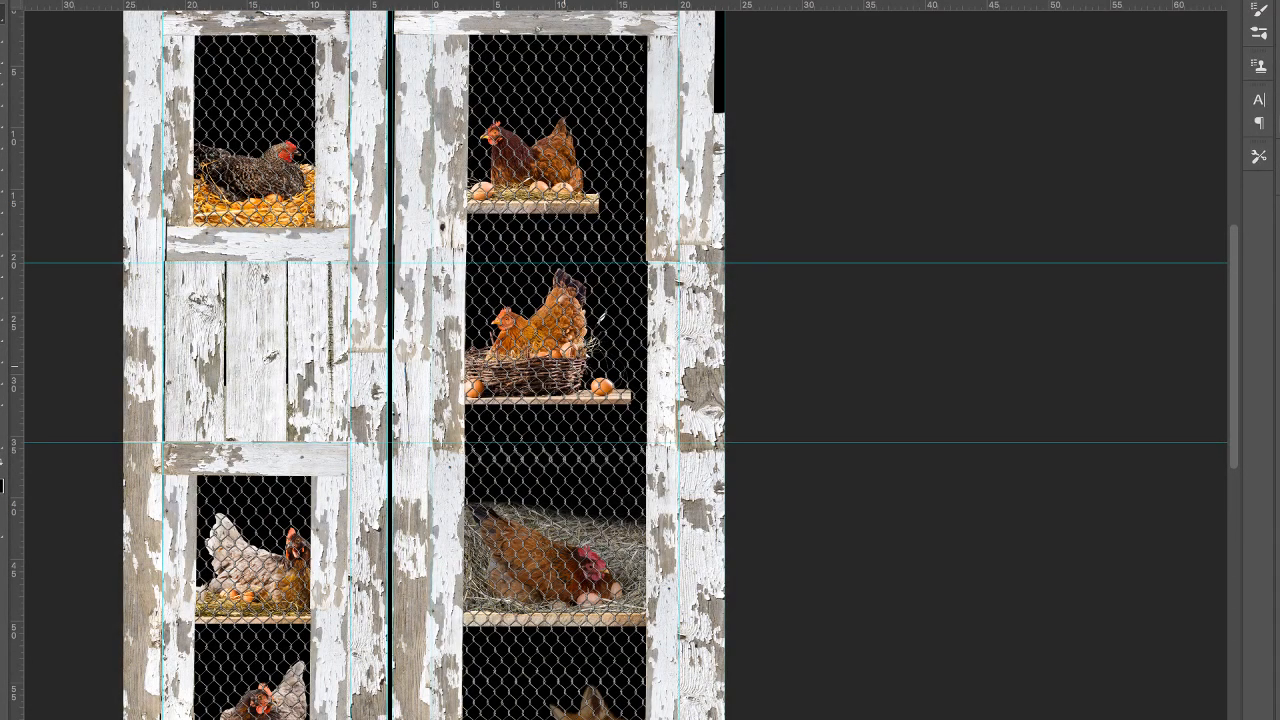
Position the two-hen photo in the right door's top window and the eggs beside the basket hen
click(530, 344)
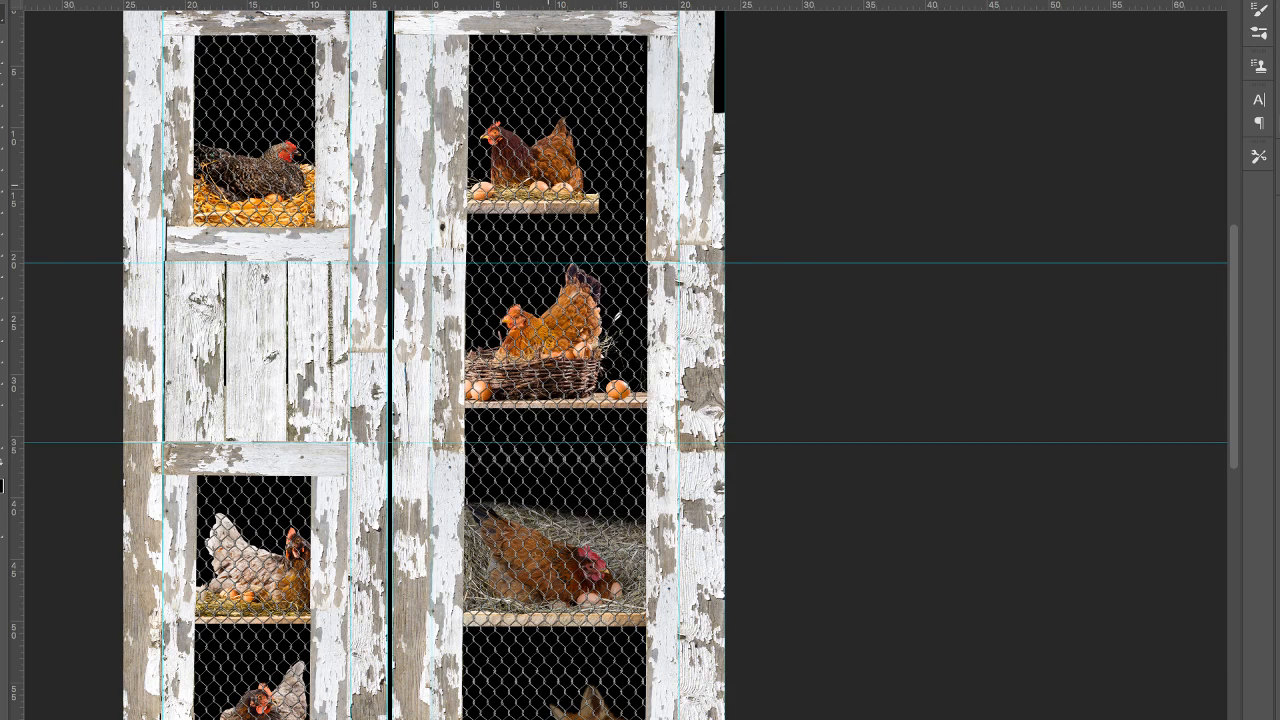
click(528, 160)
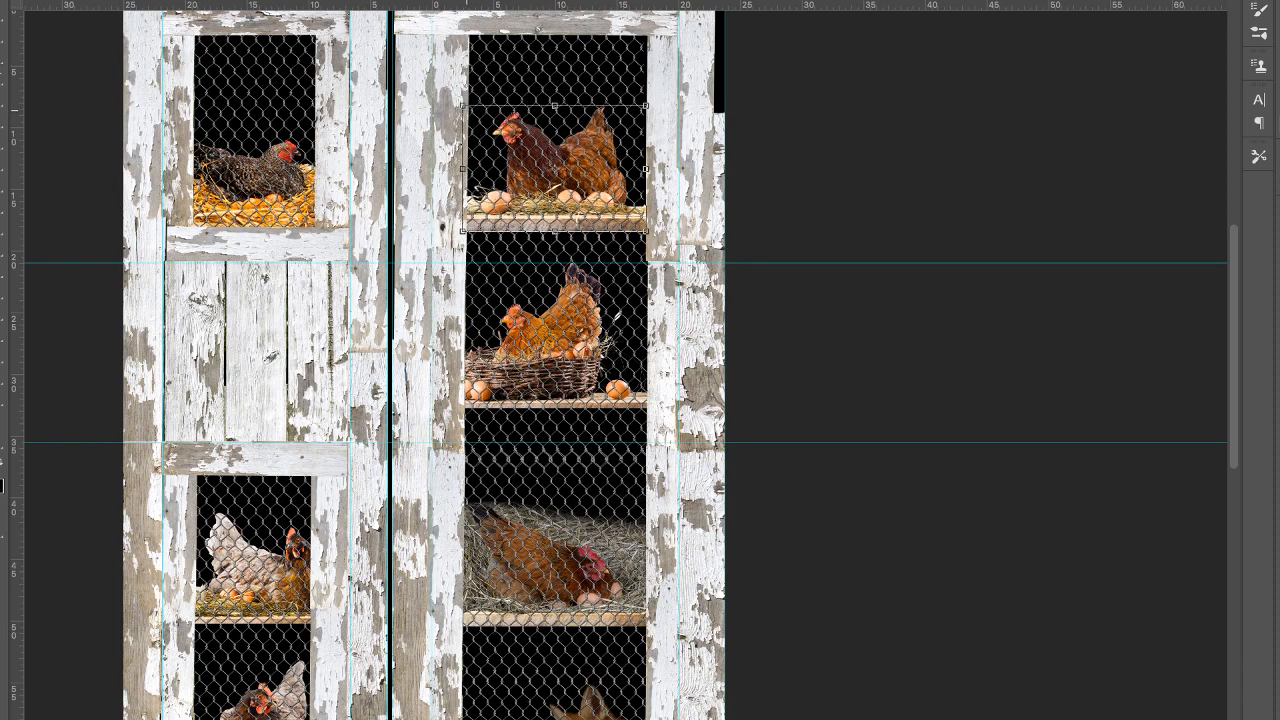
scroll(down, 3)
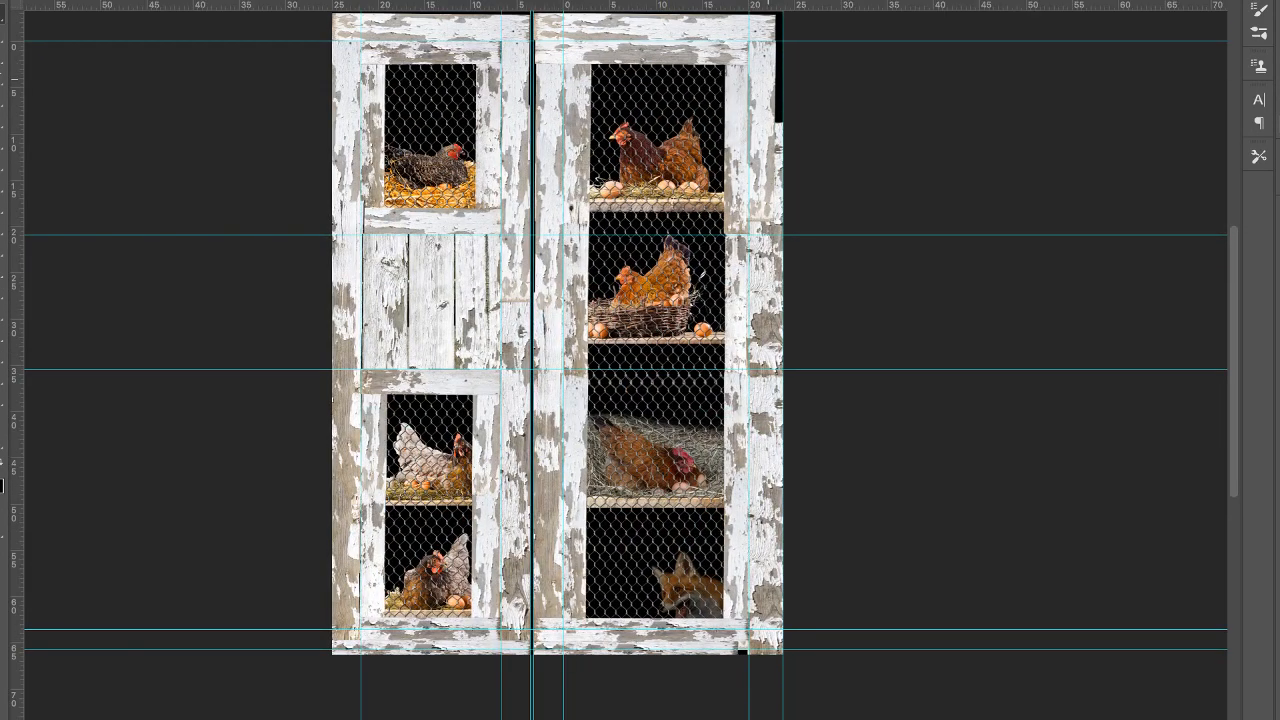
click(764, 130)
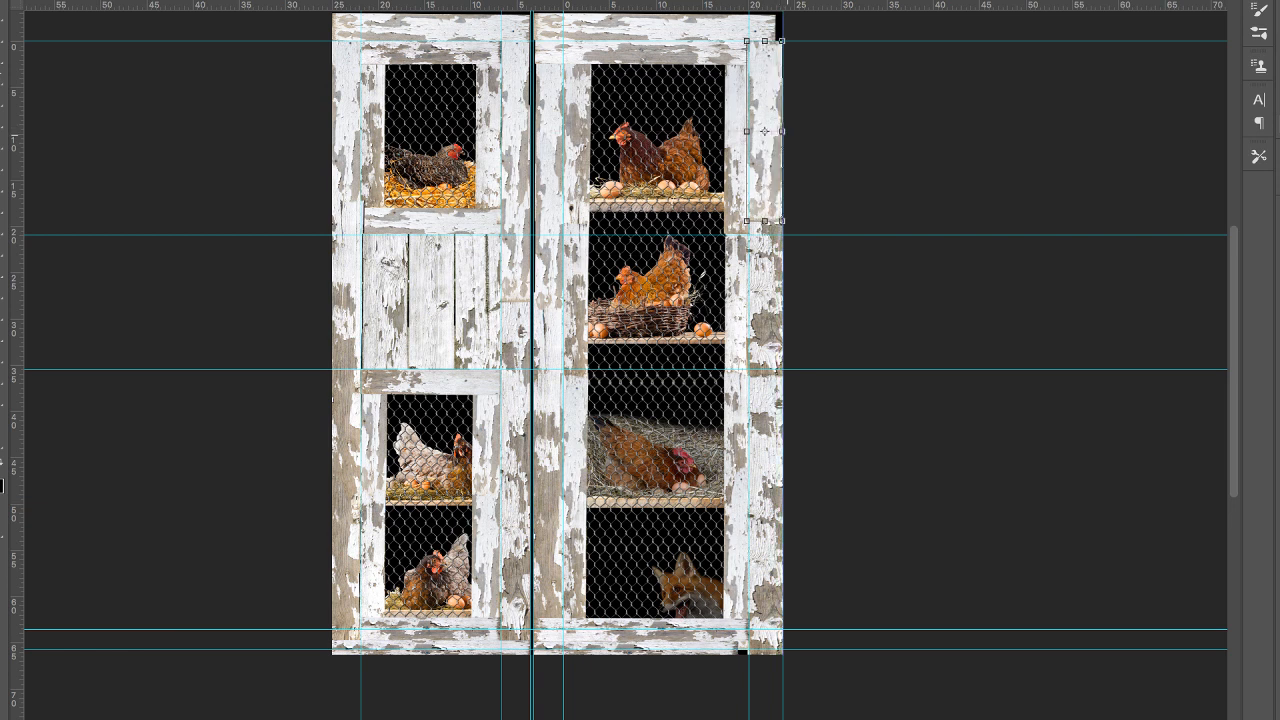